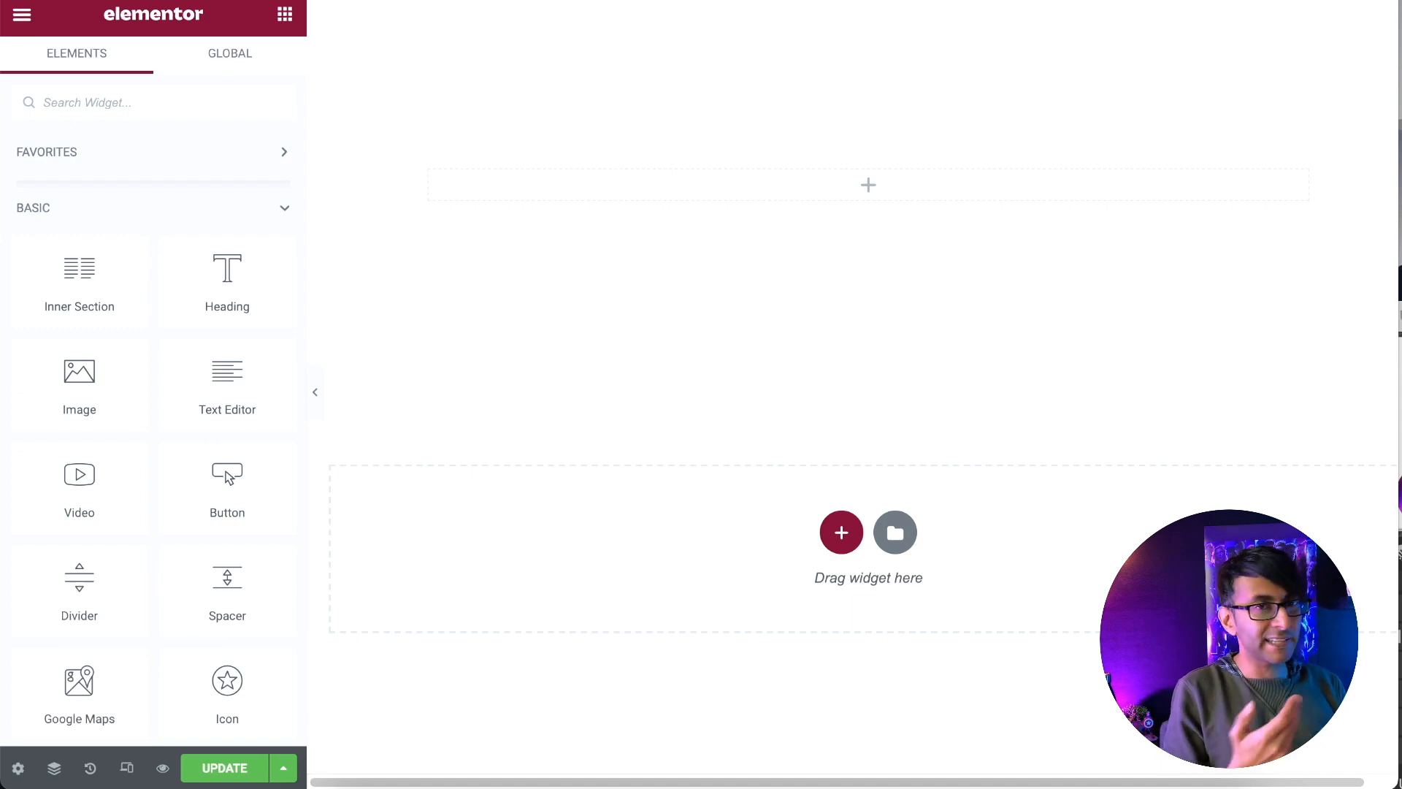
Filter the widget list to 'html', leaving the HTML and Code Highlight widgets
click(85, 102)
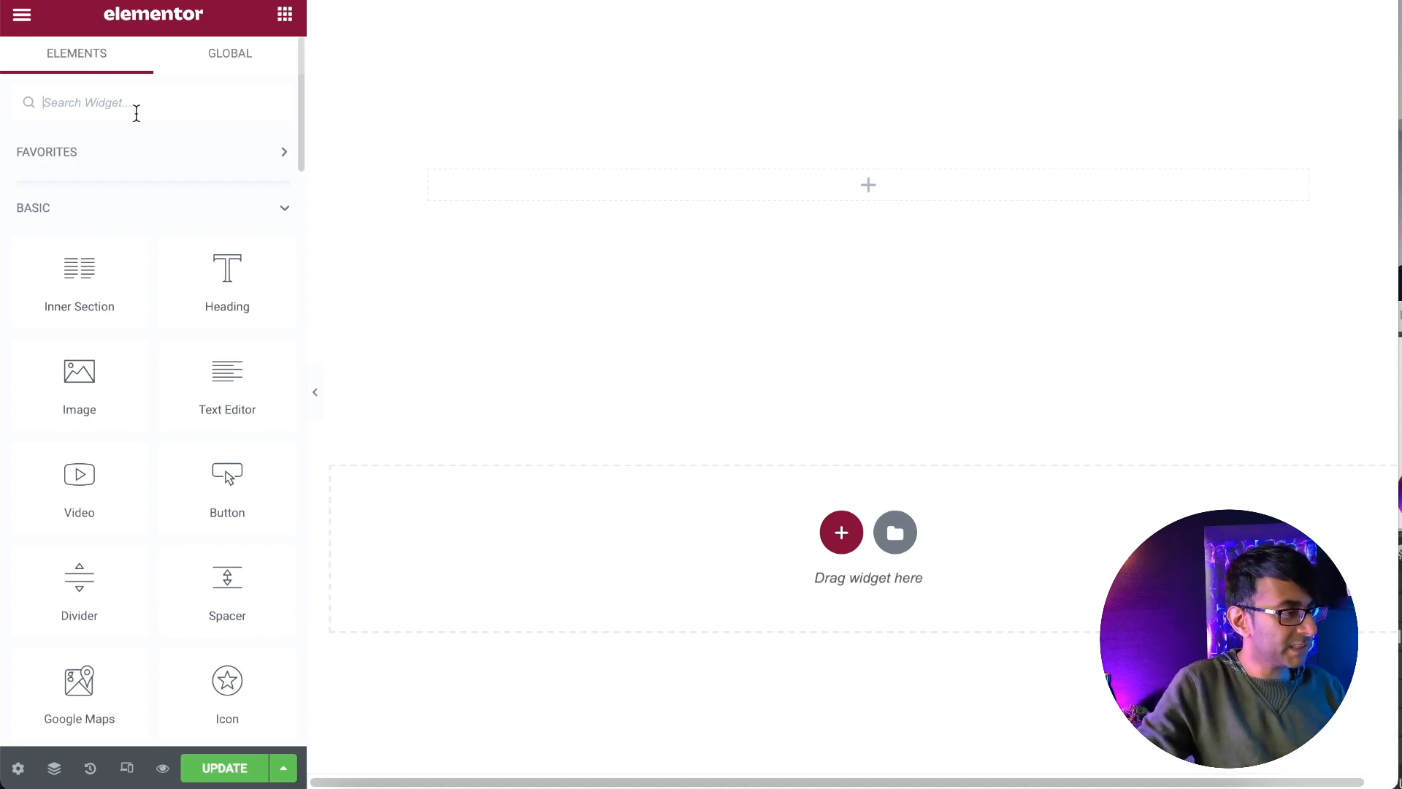
text(html)
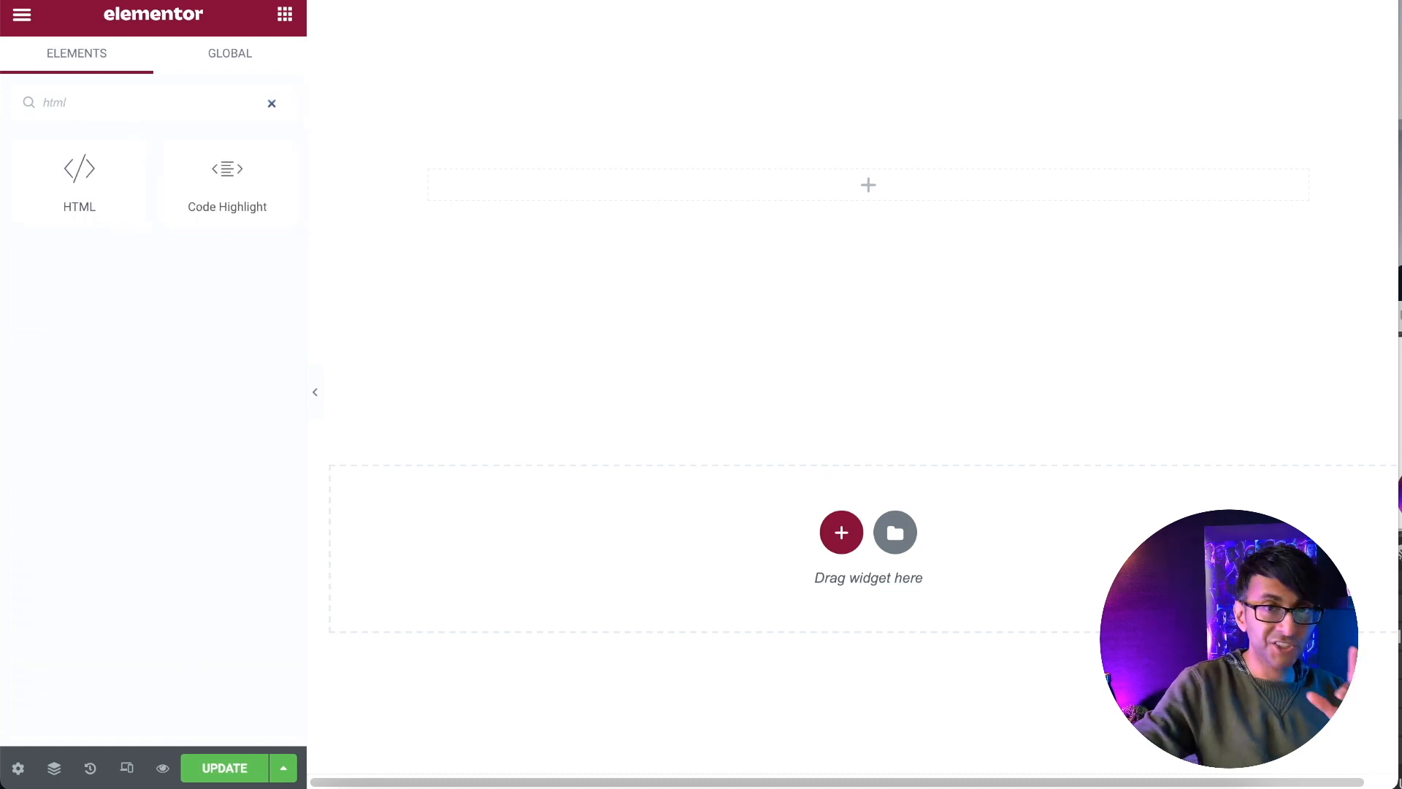
Drop an HTML widget into the top section holding the orange pill button code
drag(79, 168, 862, 185)
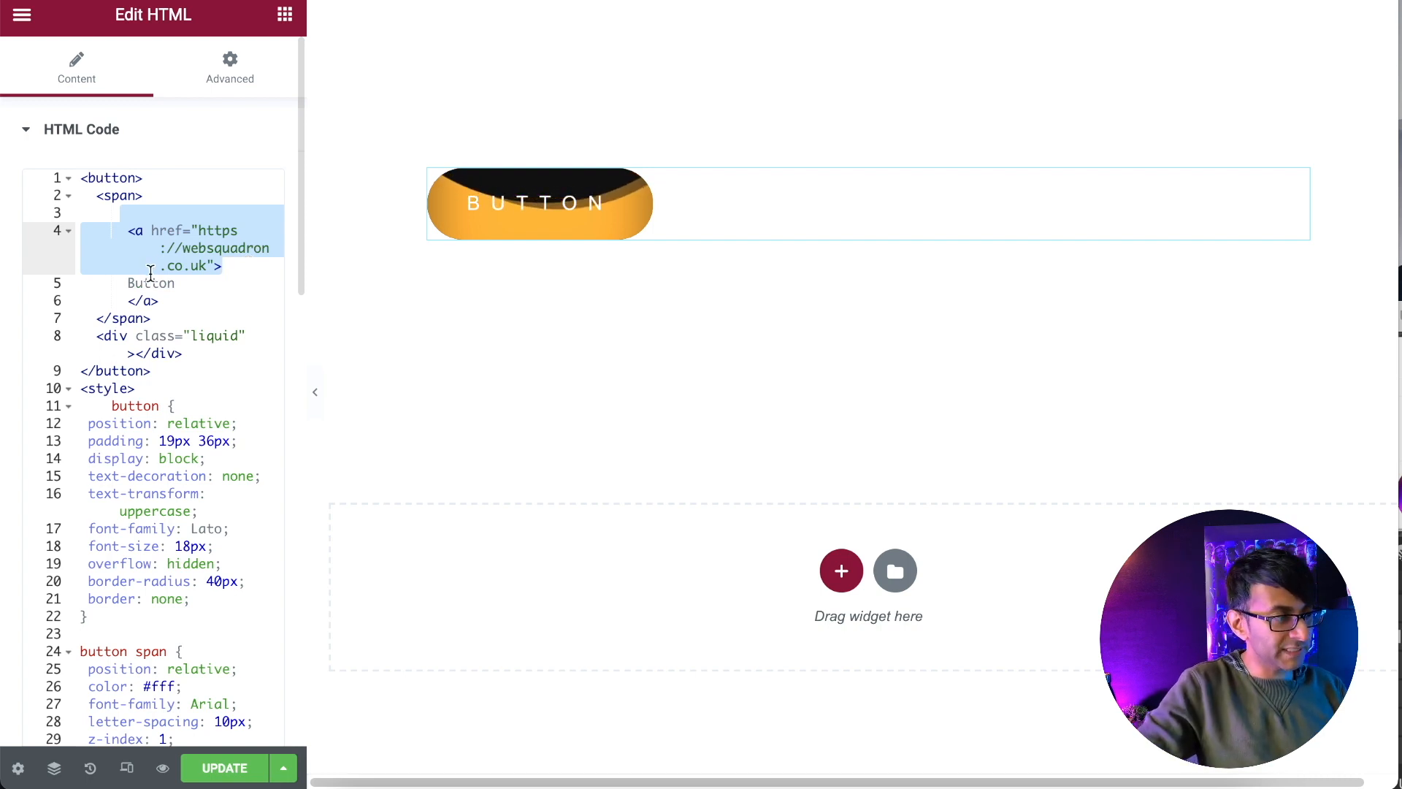
text(dfdd)
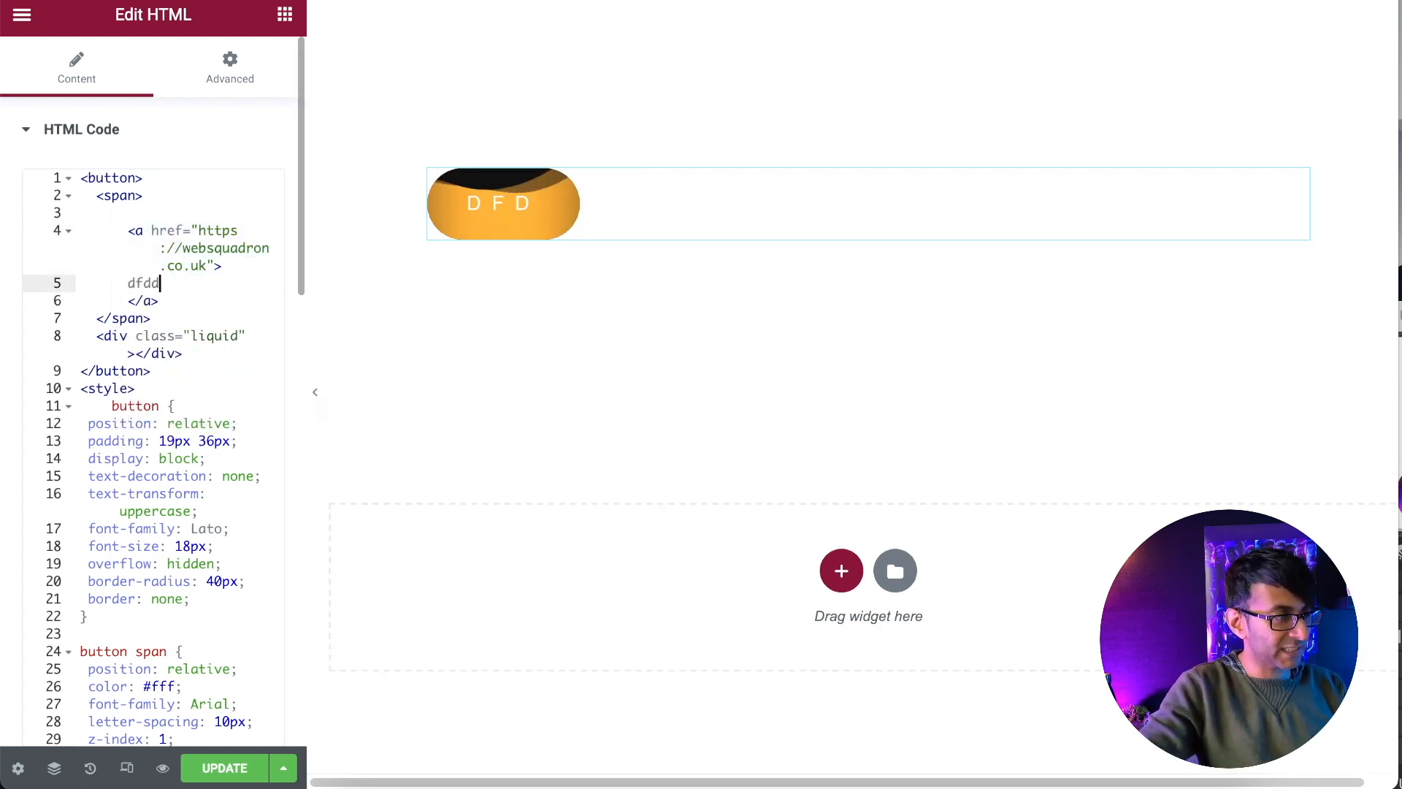
text(Button)
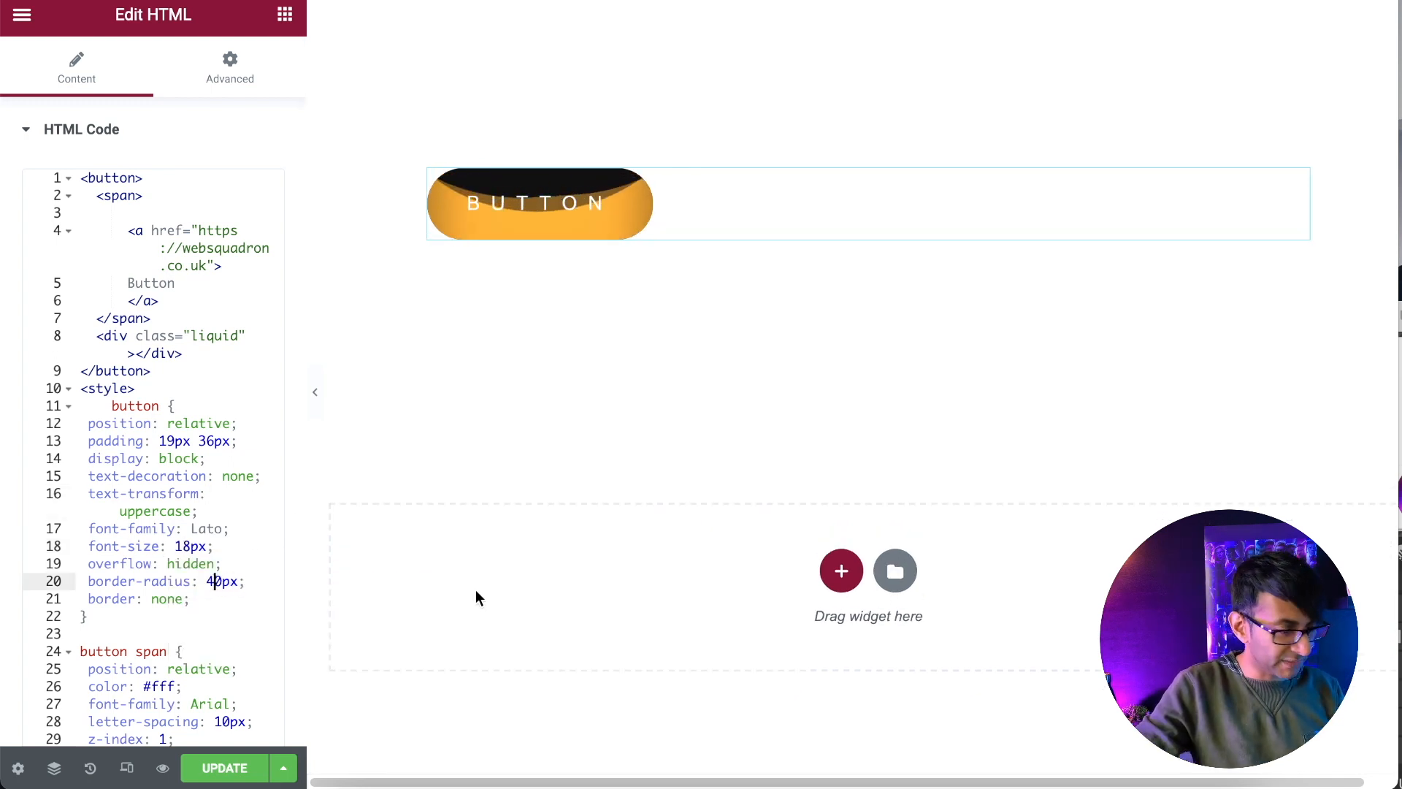
text(0)
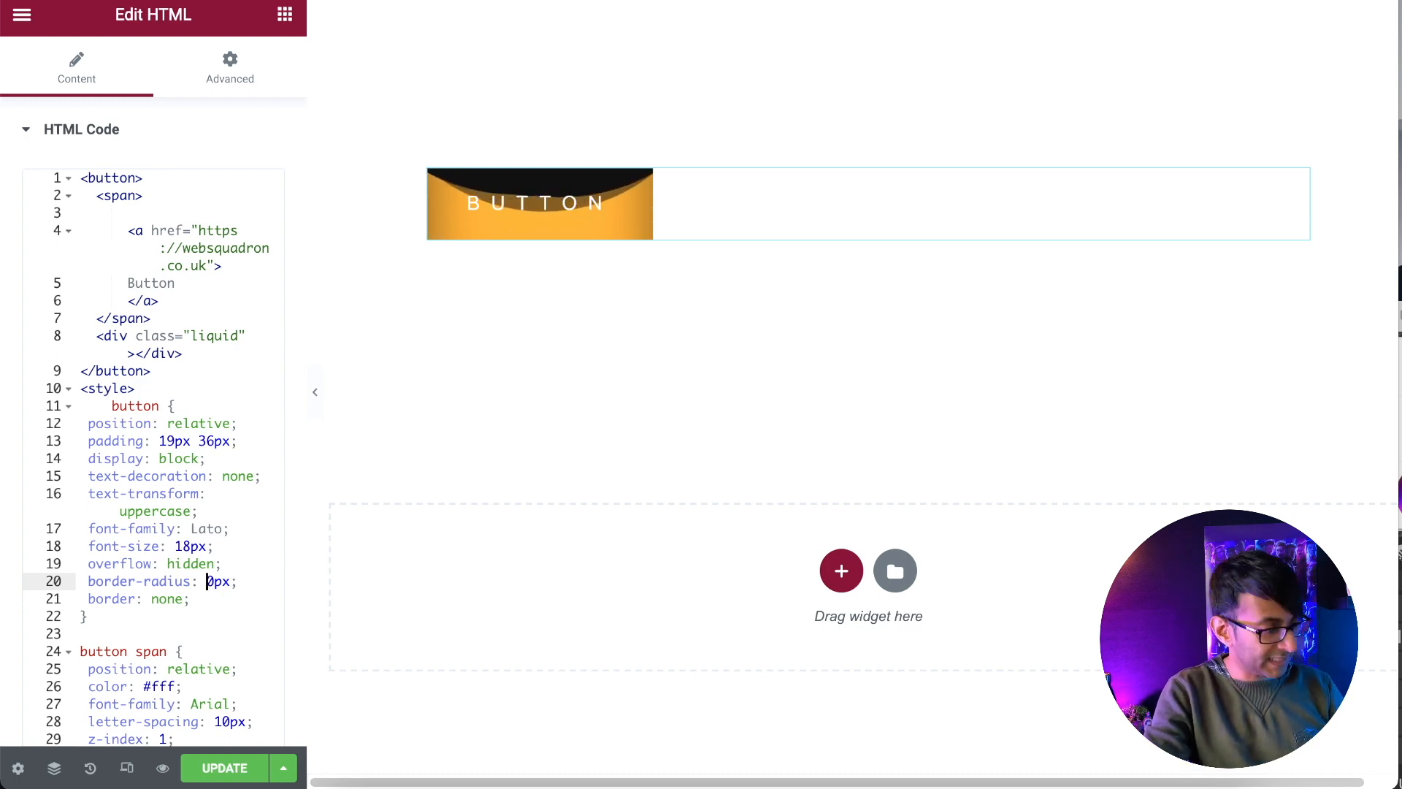
text(40px)
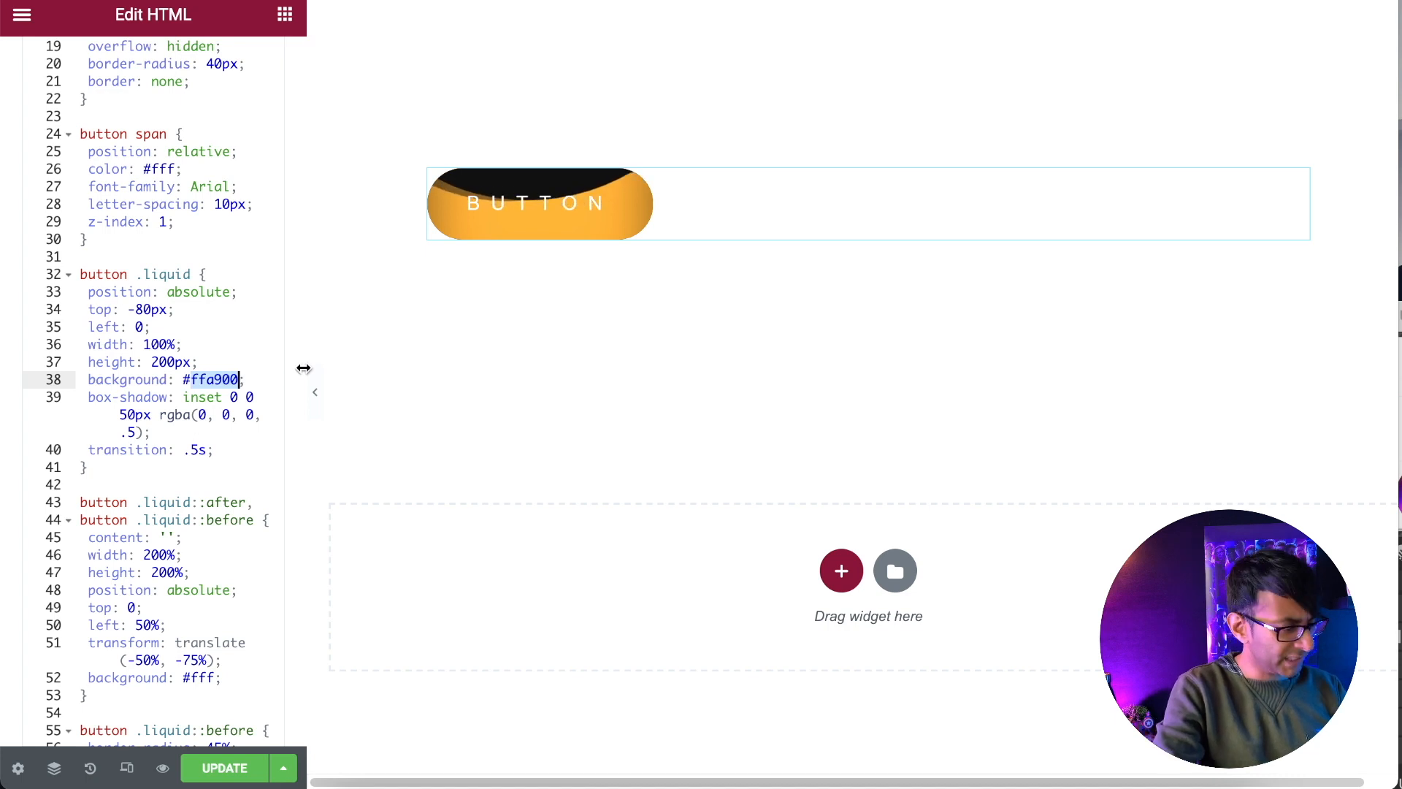
Change the .liquid background from #ffa900 to #0000ff so the fill turns blue
text(0000f)
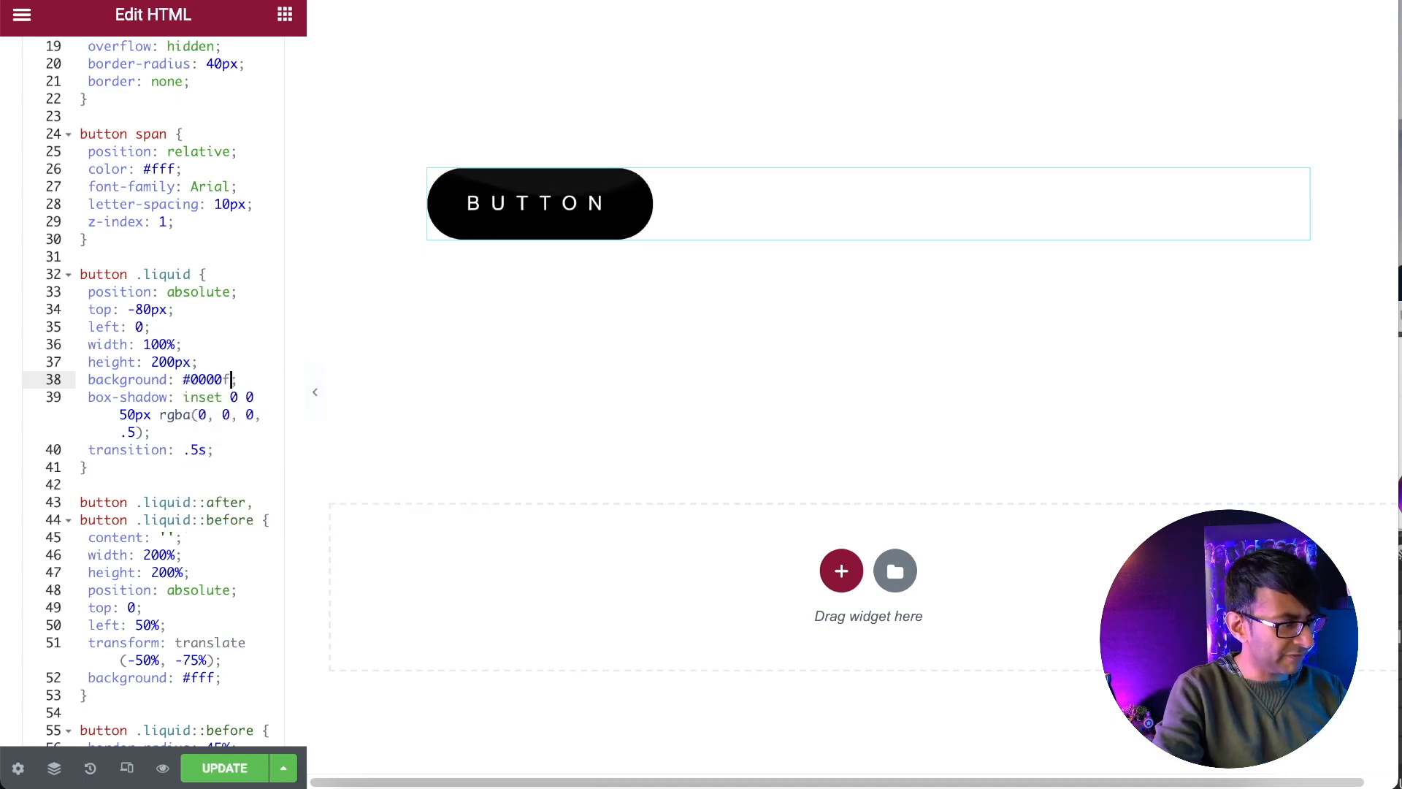
text(f)
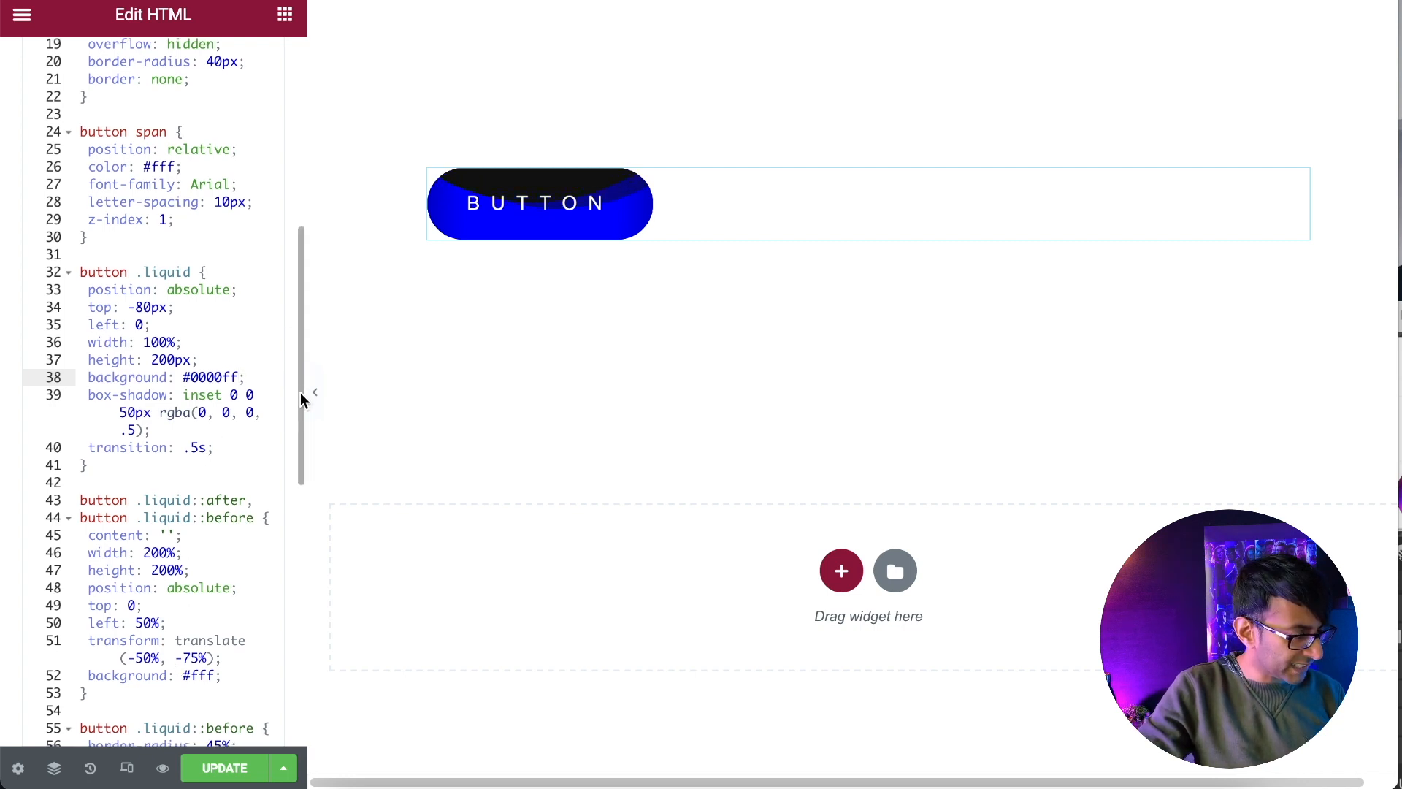
scroll(down, 3)
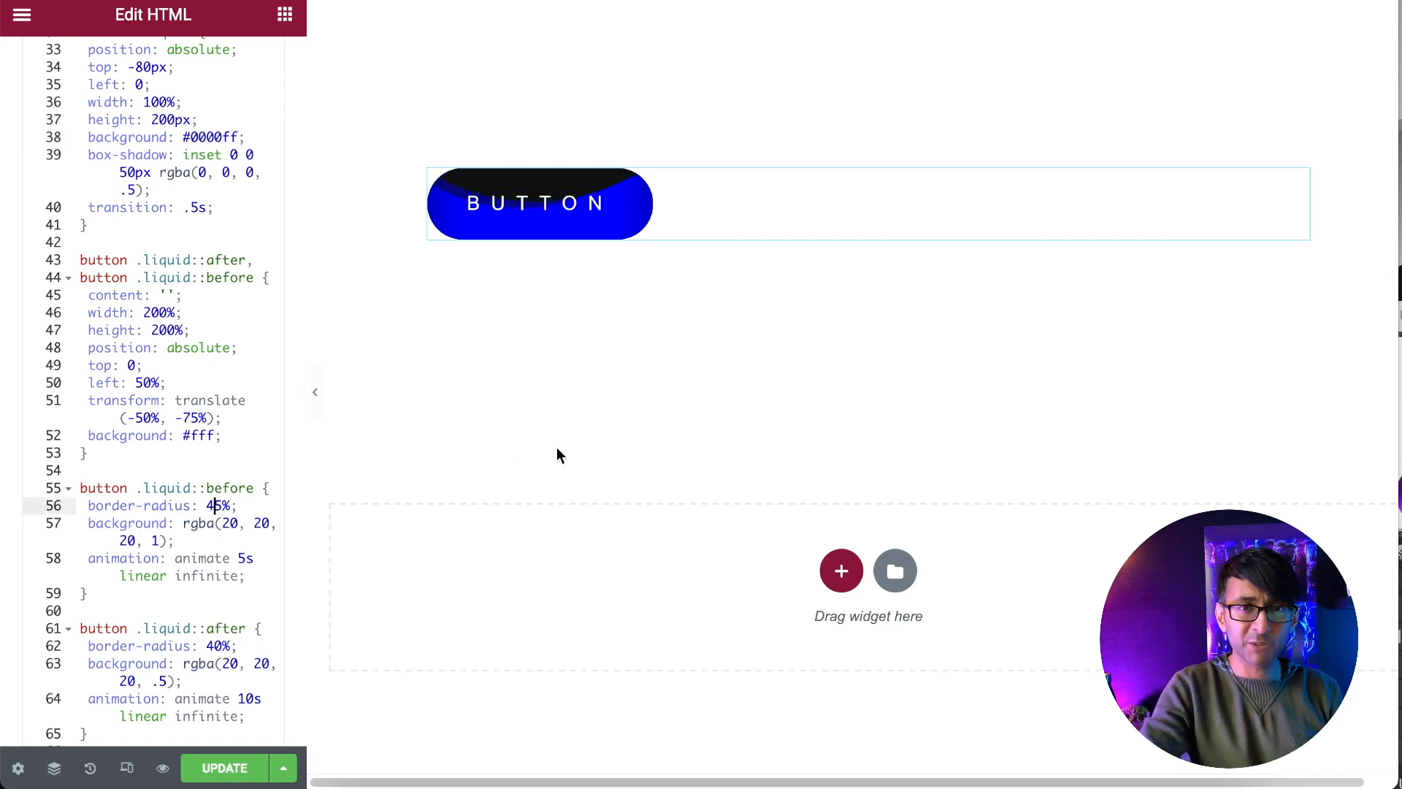
Try border-radius 5% on .liquid::before, restore 45%, and preview the button alone
text(5%)
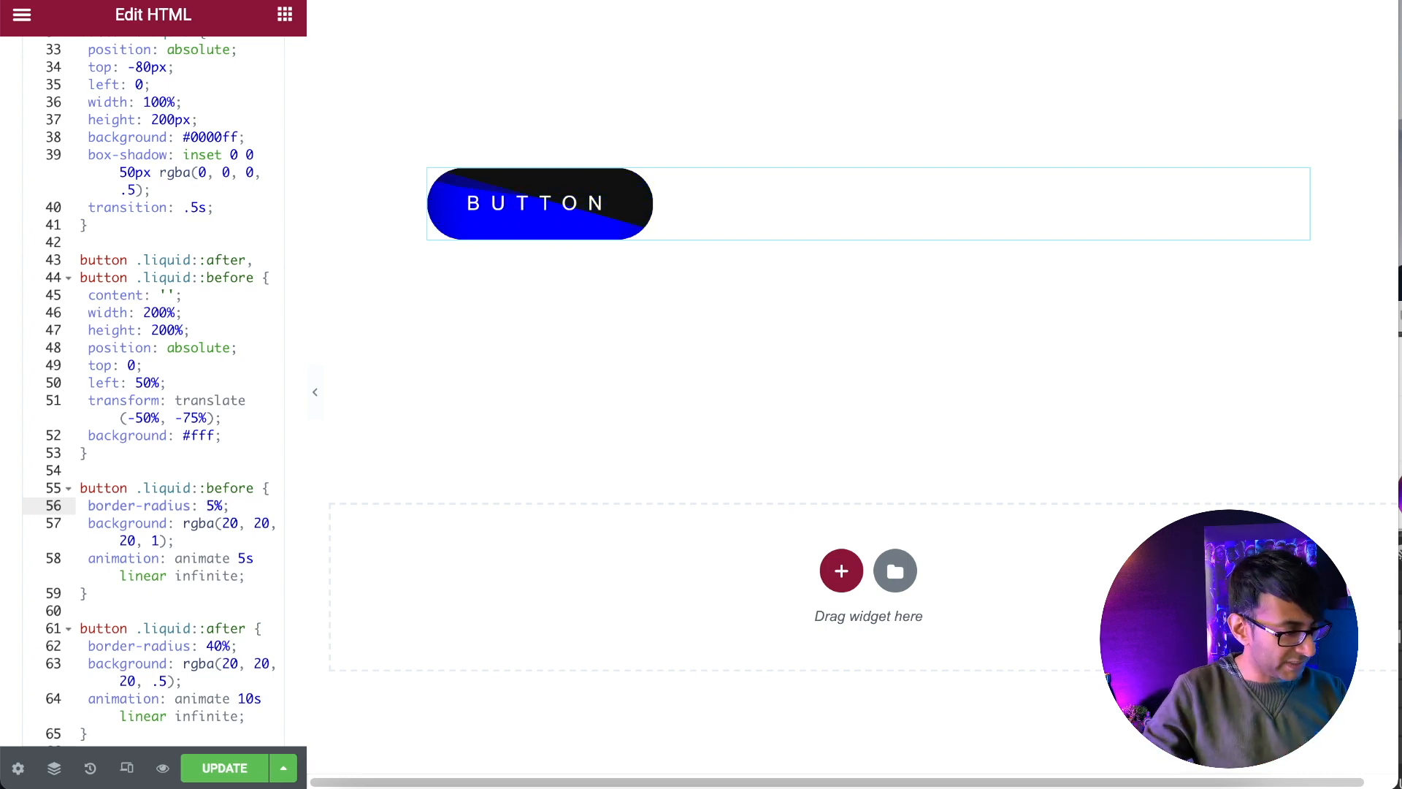
text(45%)
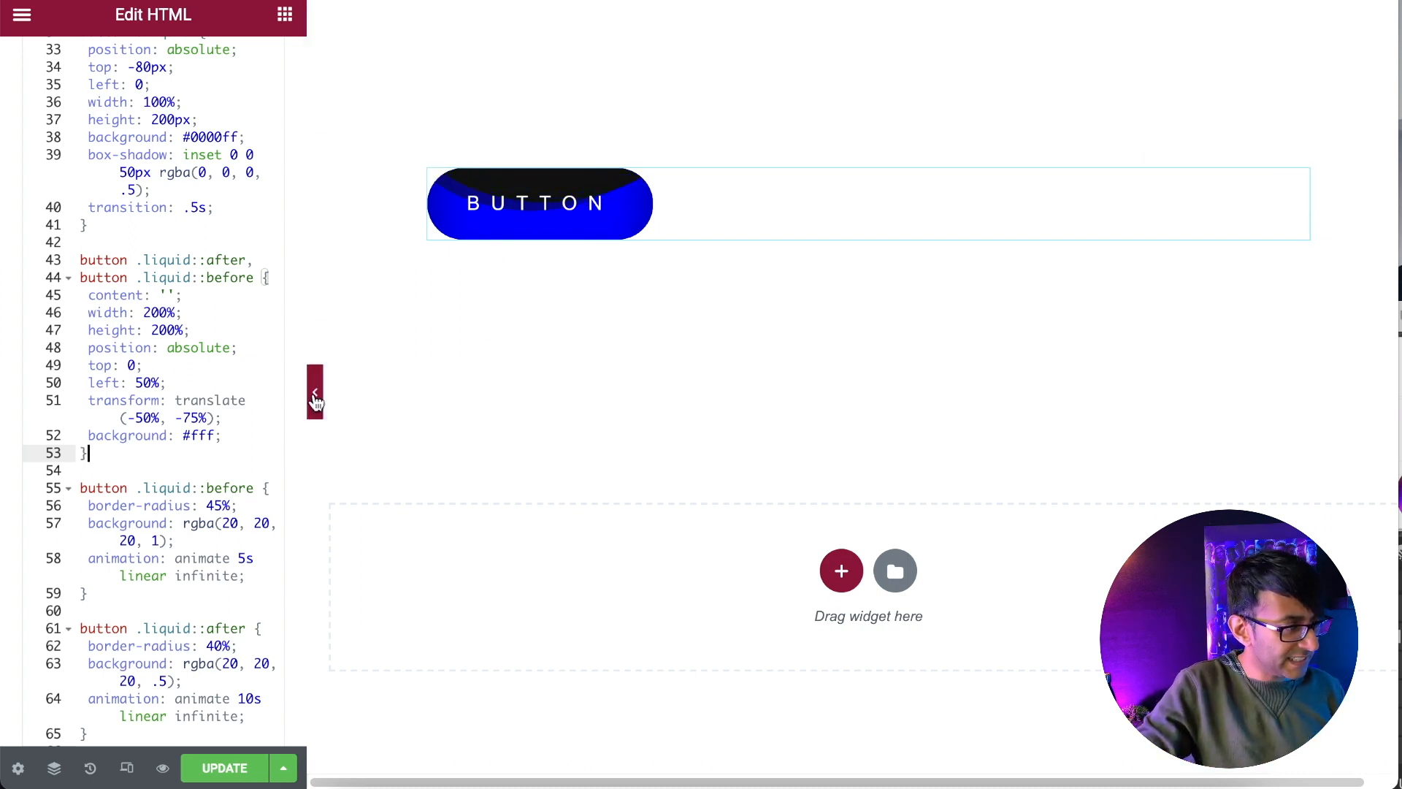
click(315, 392)
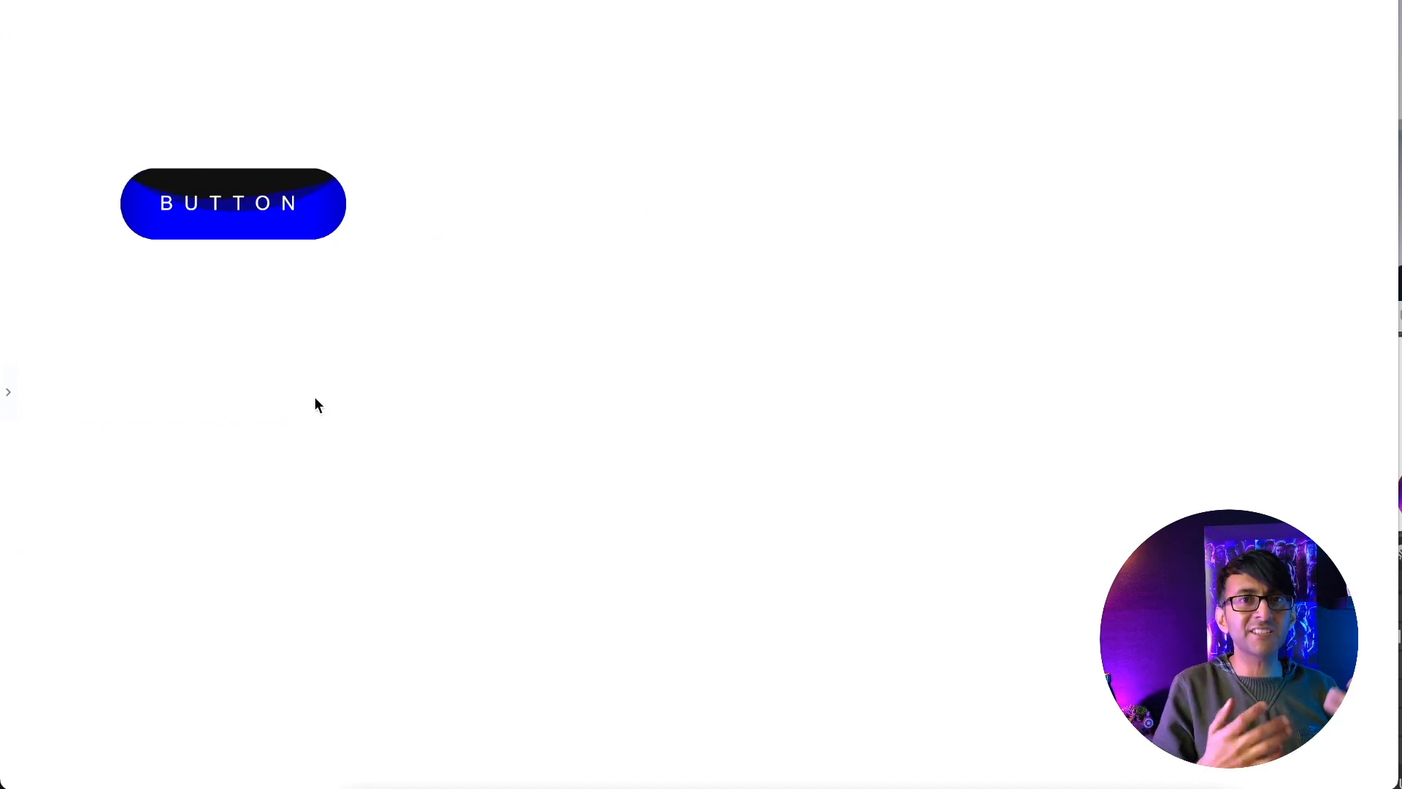